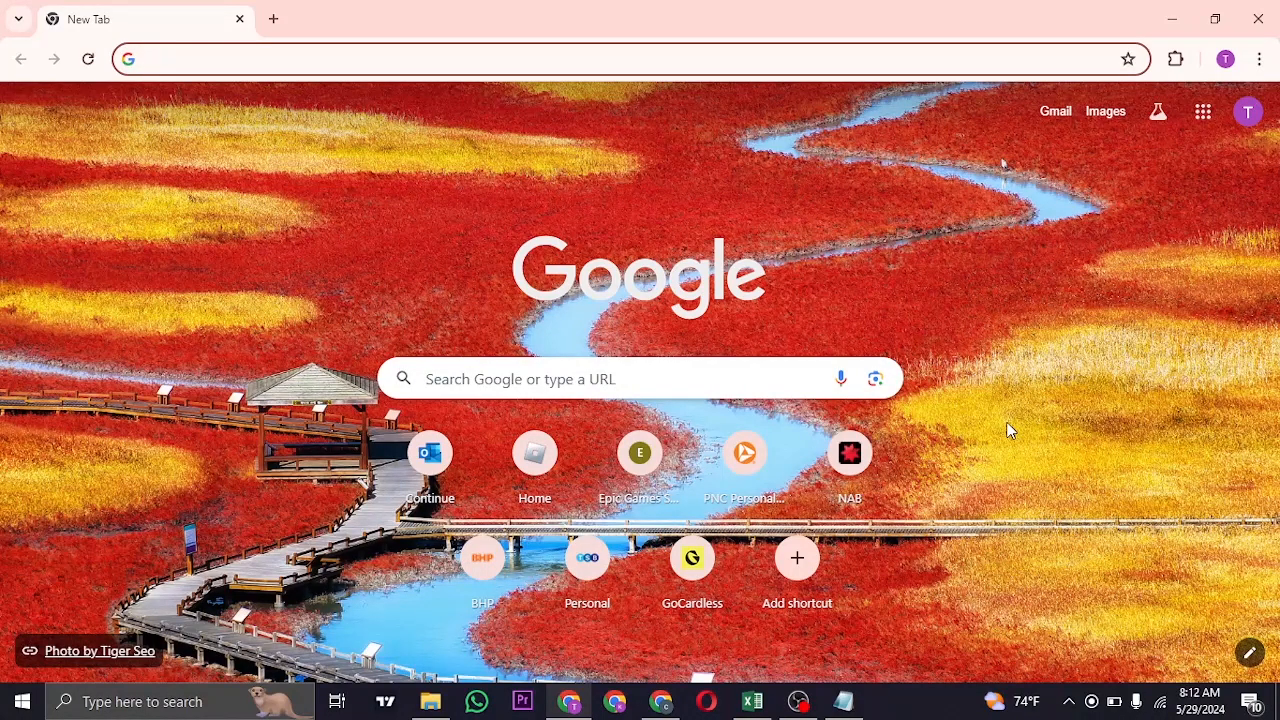
# - Go to store.steampowered.com in the address bar
pyautogui.click(400, 58)
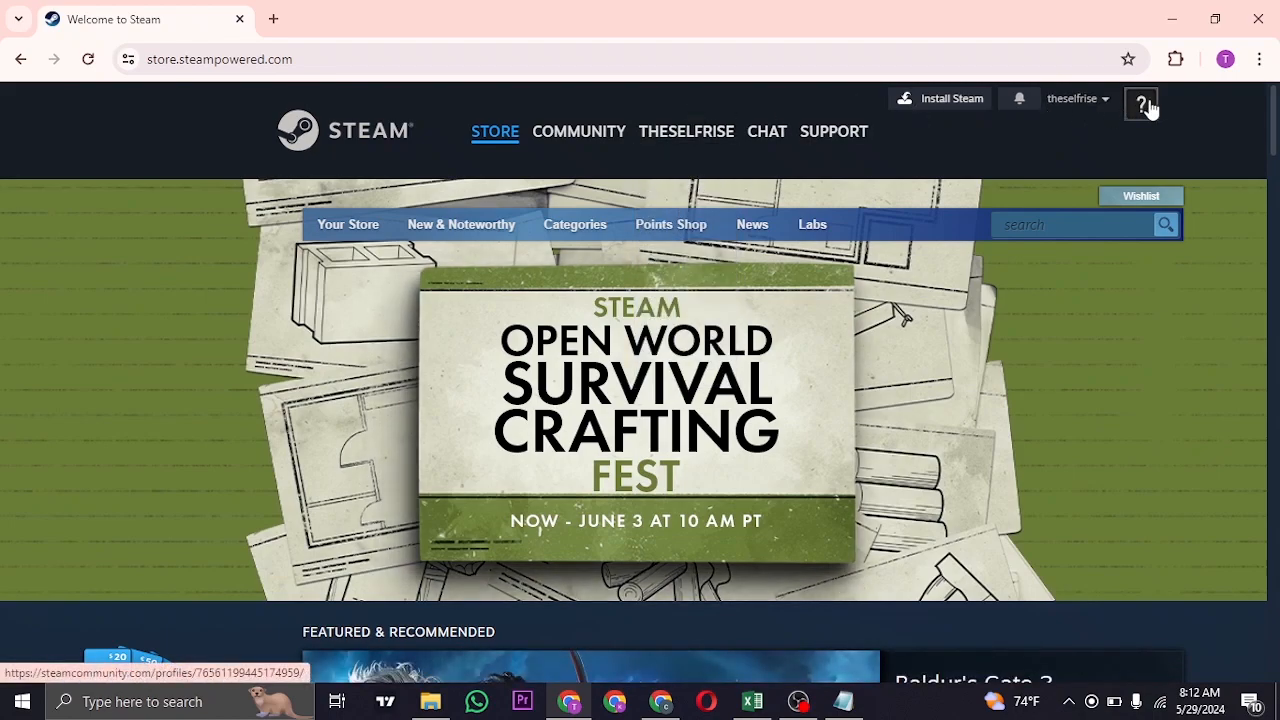
# - Search Steam for Stardew Valley and scroll to its $6.99 purchase option
pyautogui.write('s')
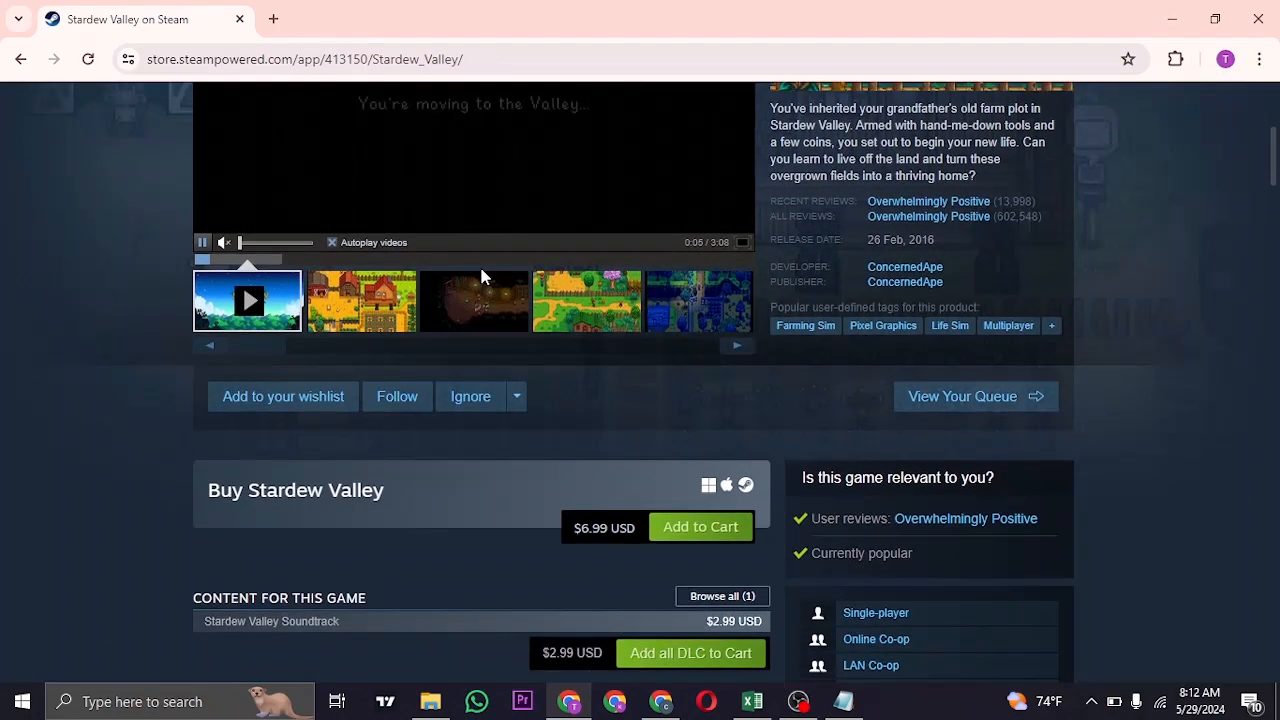
pyautogui.scroll(-3)
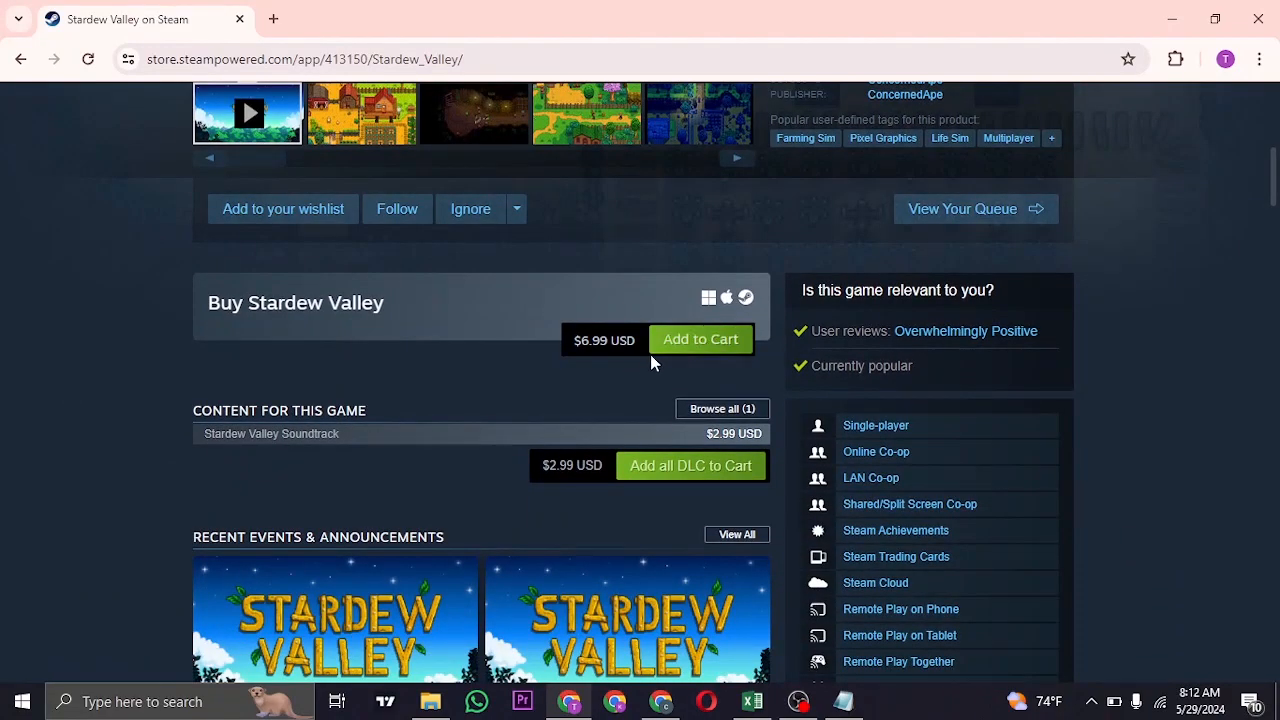
# - Add Stardew Valley to the cart, view the cart, then open Softonic's download result
pyautogui.click(700, 339)
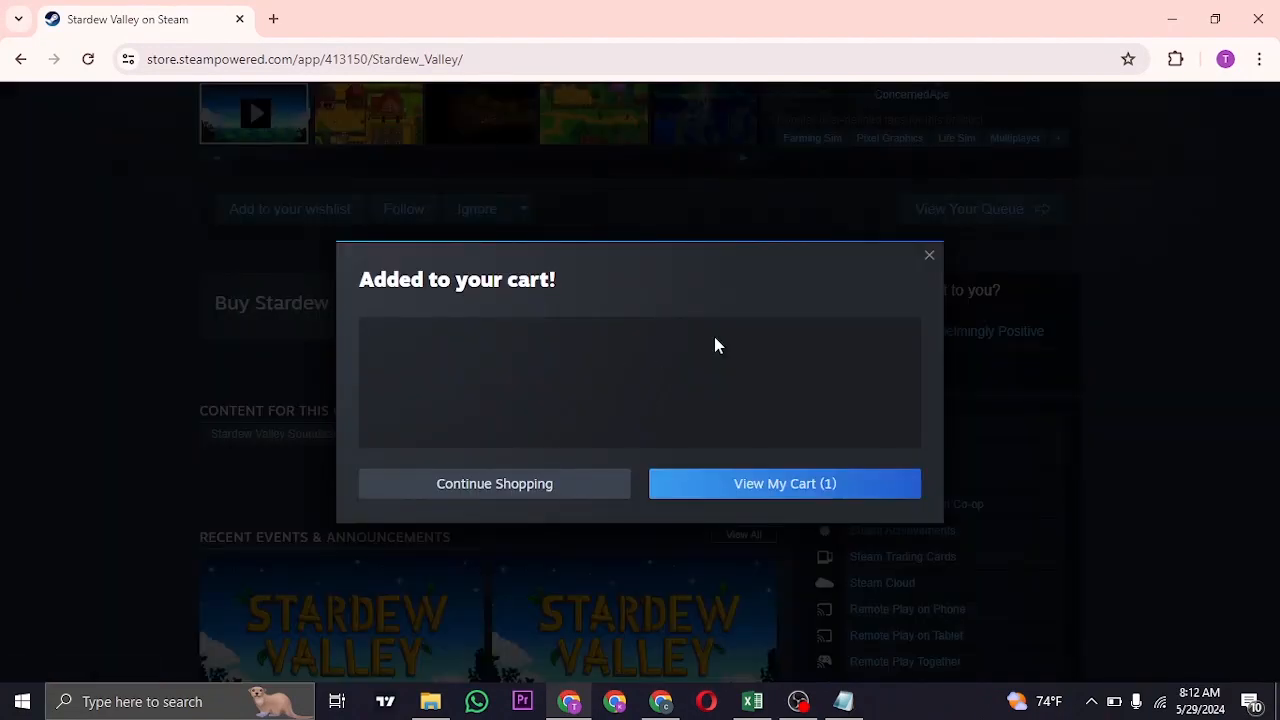
pyautogui.click(784, 485)
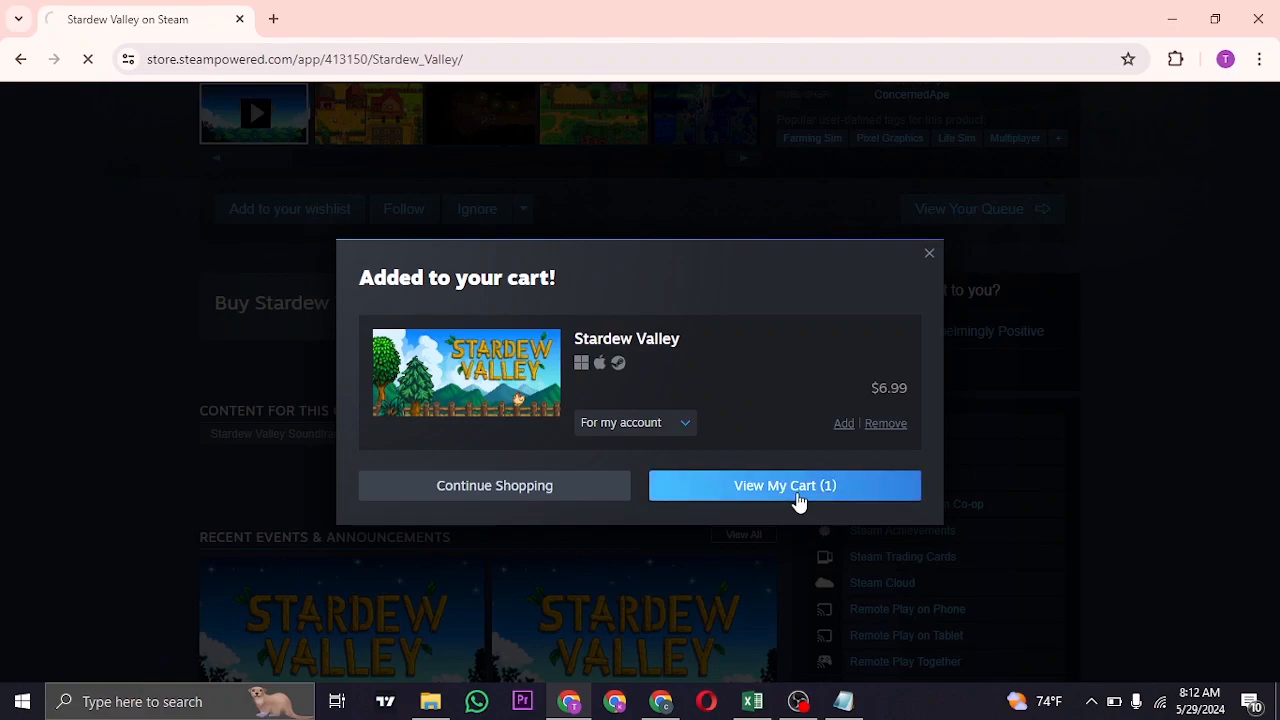
pyautogui.click(784, 485)
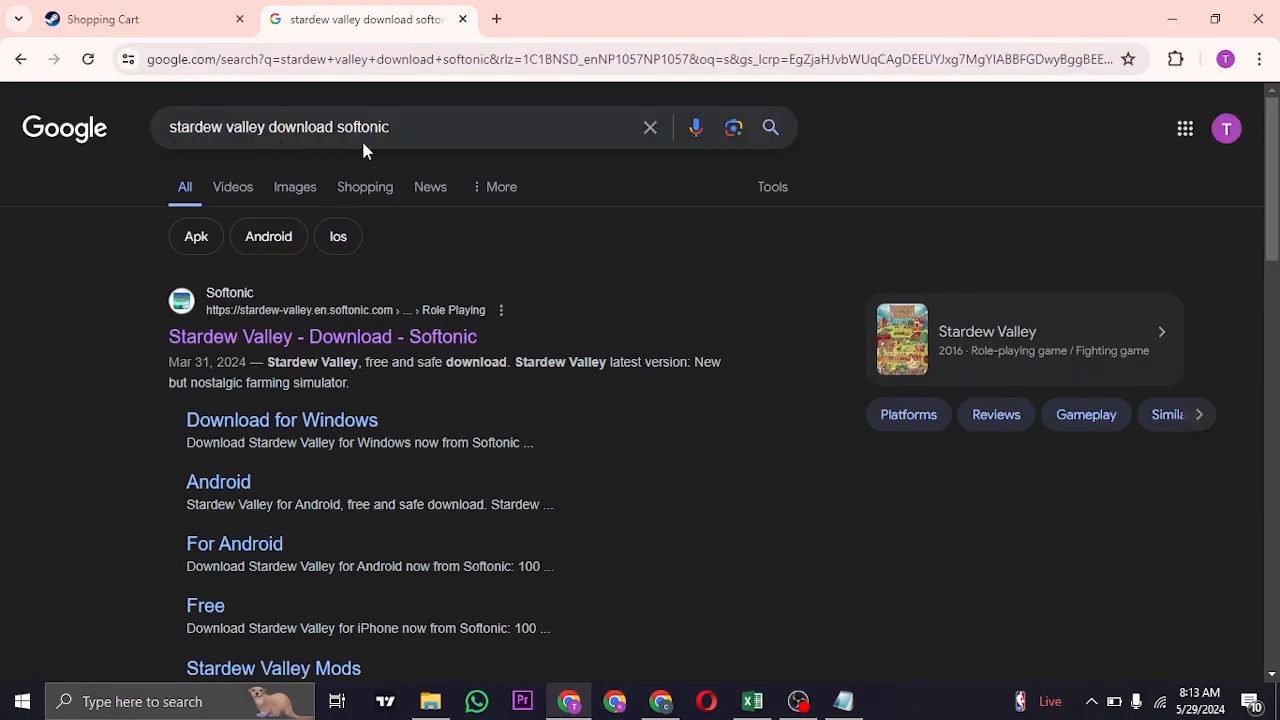
pyautogui.moveTo(263, 300)
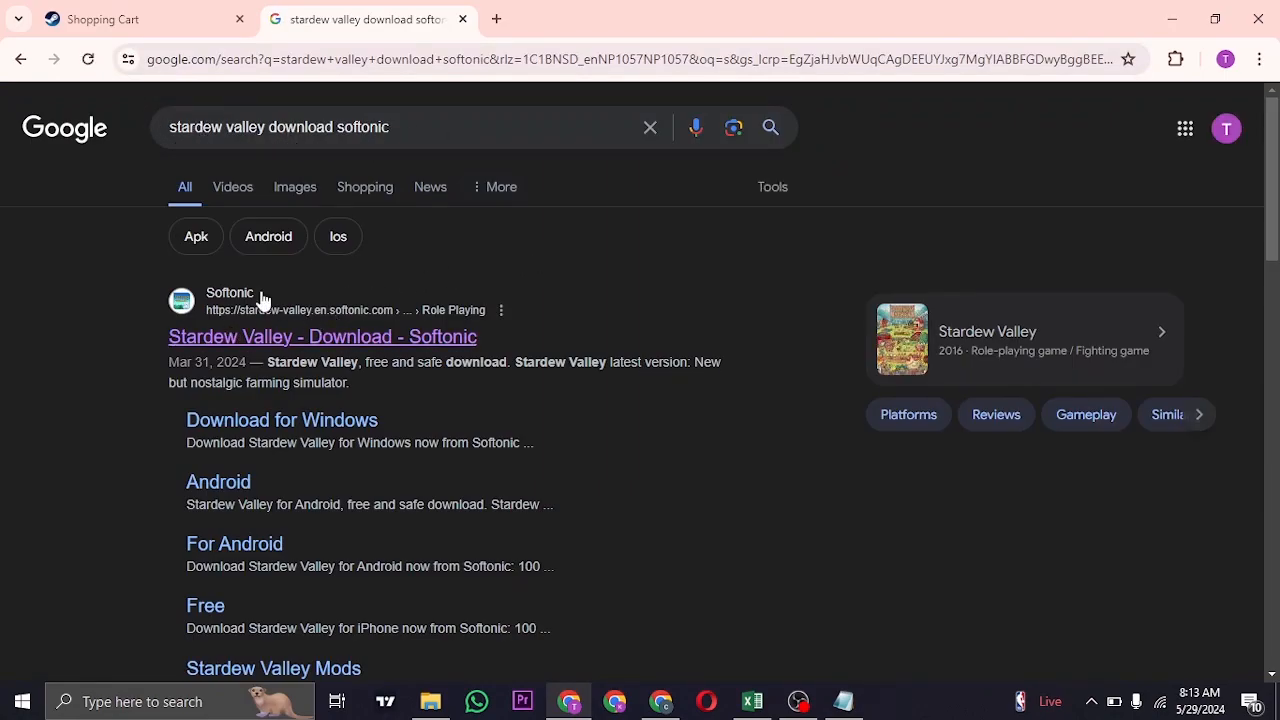
pyautogui.click(322, 336)
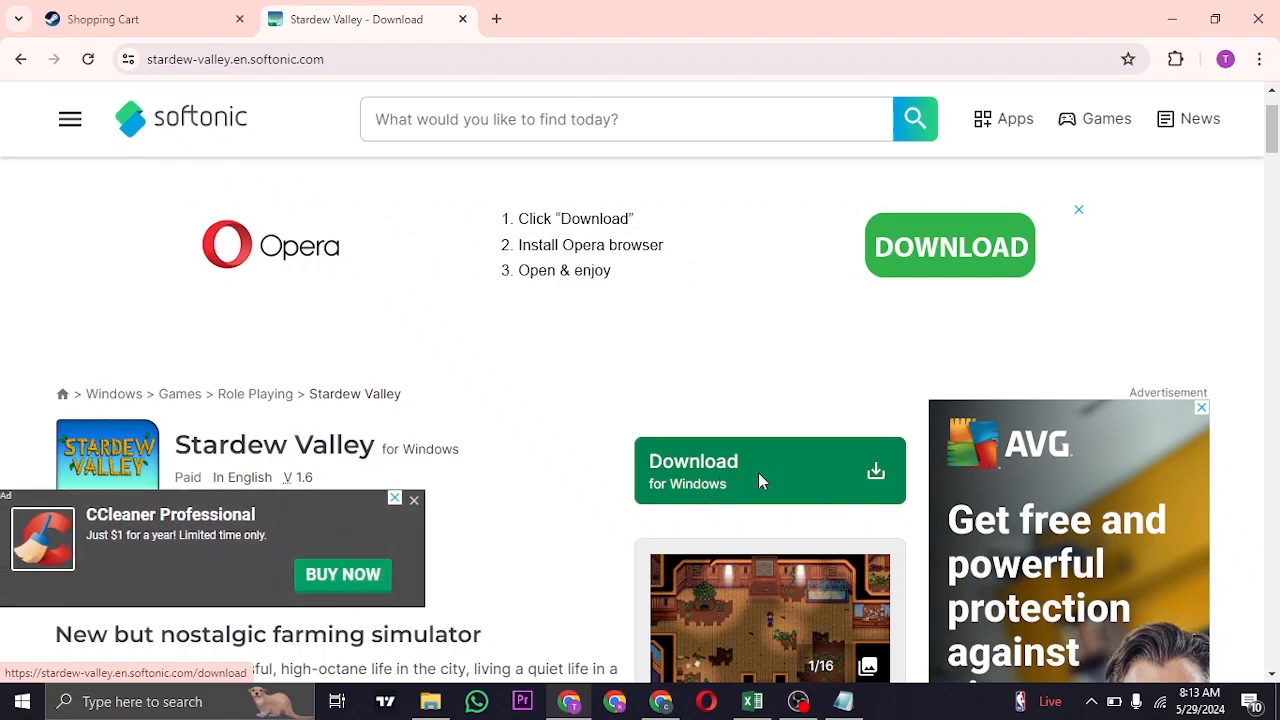
pyautogui.moveTo(640, 339)
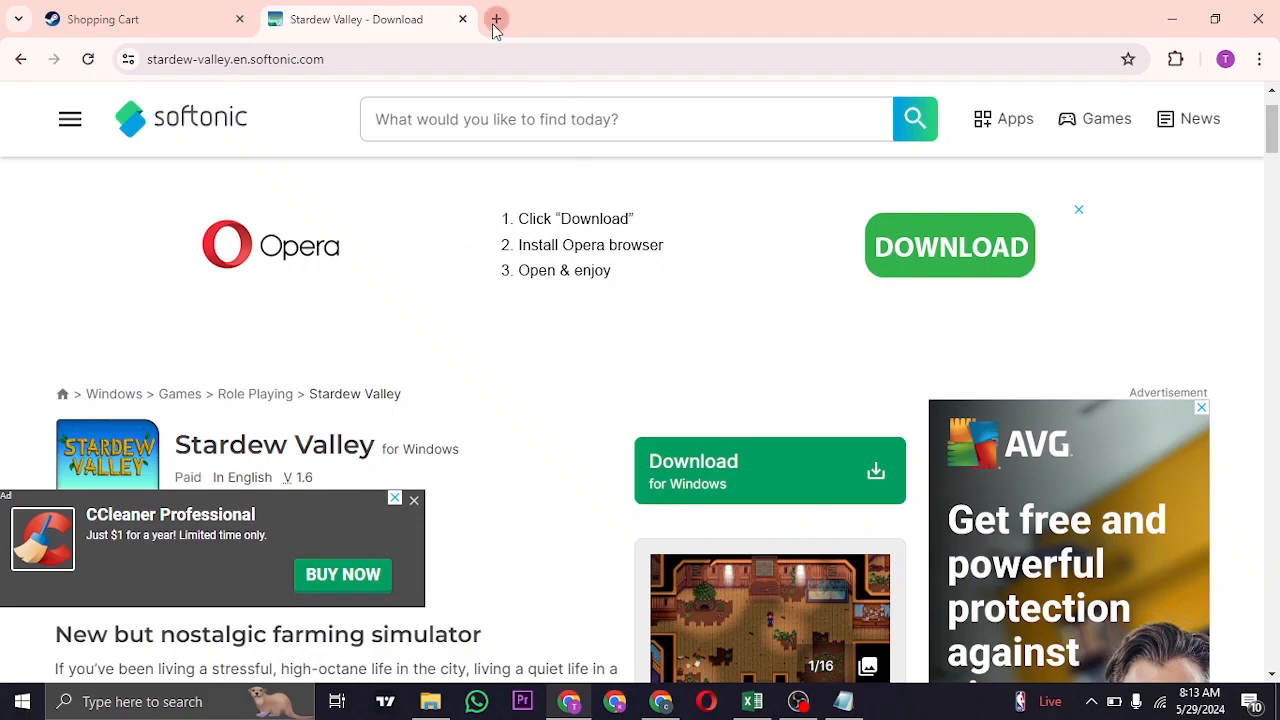
# - Open a new blank tab after the Softonic Stardew Valley page
pyautogui.click(496, 19)
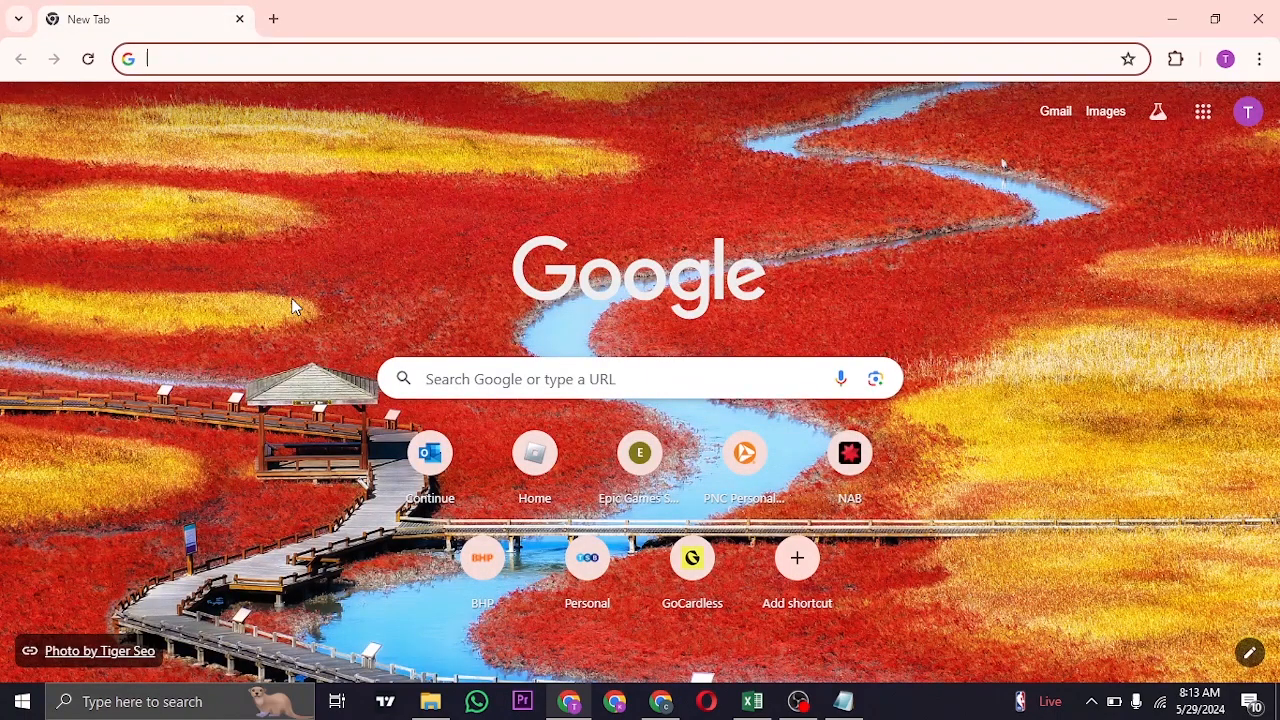